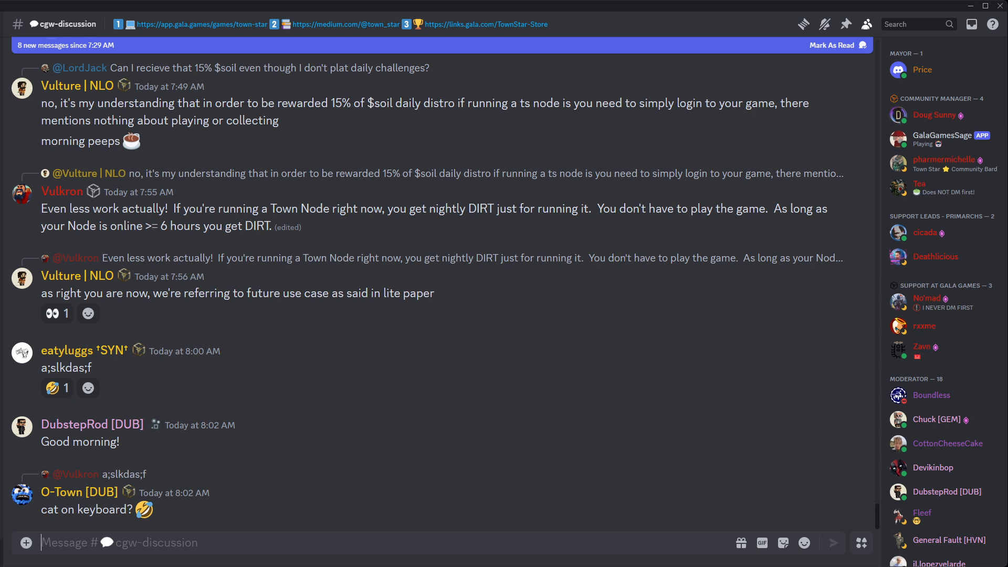
Step: Scroll past the 8:02 AM greetings to the AMA question form link and GIF reply
{"action": "scroll", "scroll_direction": "down", "scroll_amount": 3}
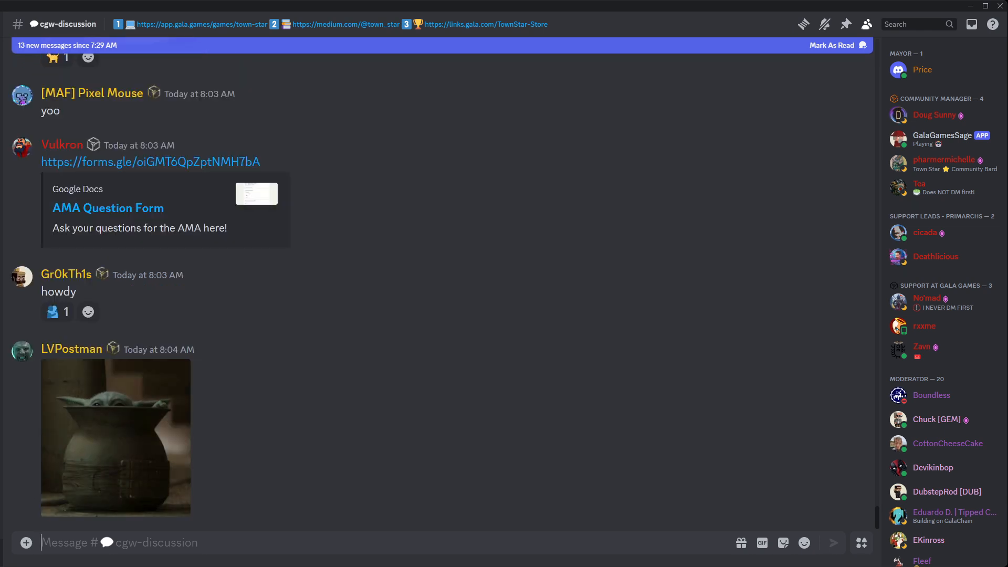
{"action": "scroll", "scroll_direction": "down", "scroll_amount": 3}
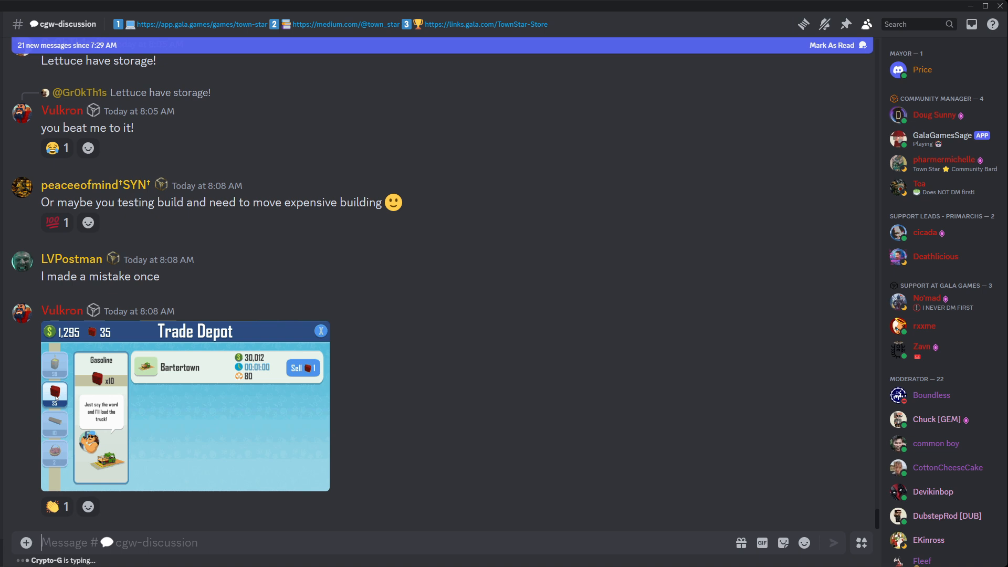
Step: Move down to Pixel Mouse's 8:09 AM wide-eyes reply below the Trade Depot screenshot
{"action": "left_click", "coordinate": [55, 453]}
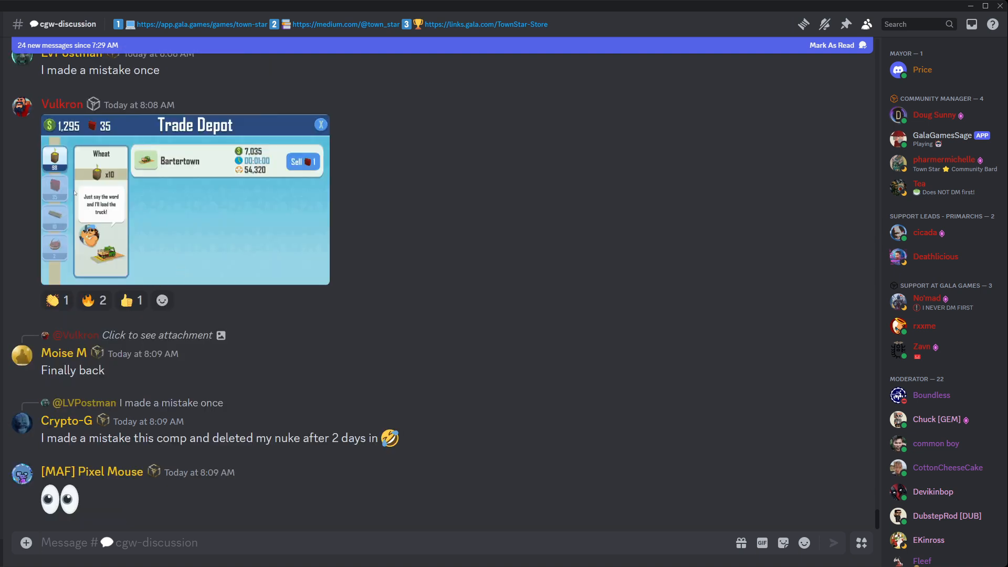
Step: Advance the feed to the 8:10 AM Vox rarity buckets table and #cgw-faq link
{"action": "left_click", "coordinate": [55, 217]}
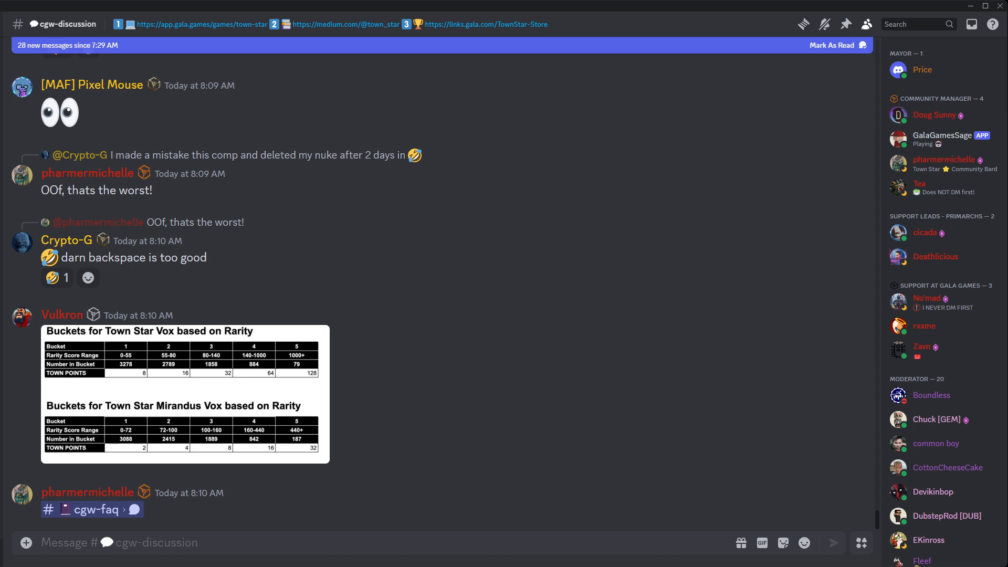
Step: Scroll to 8:12 AM, showing Vulkron's rarity-based earning points post and replies questioning which NFTs earn
{"action": "left_click", "coordinate": [120, 542]}
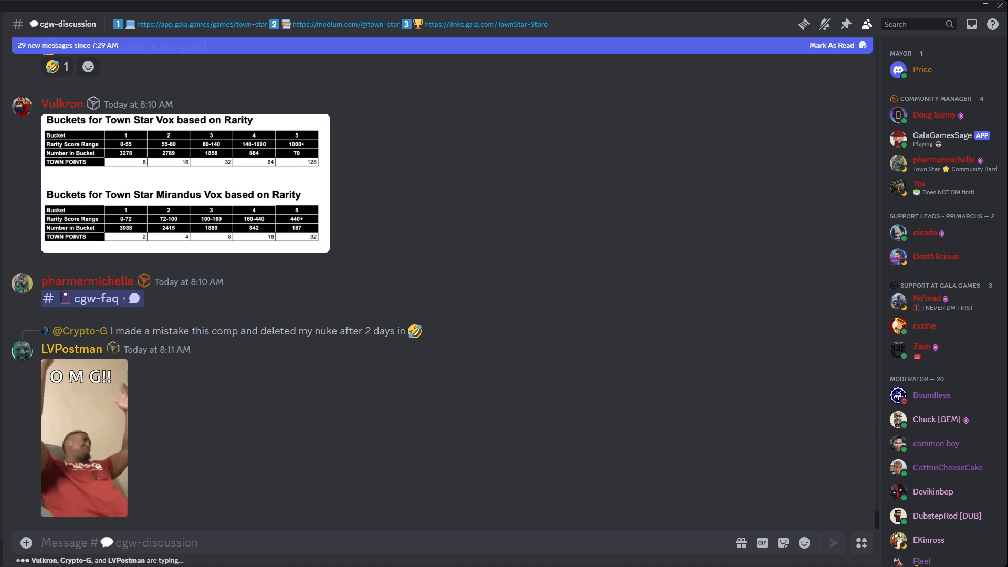
{"action": "scroll", "scroll_direction": "down", "scroll_amount": 3}
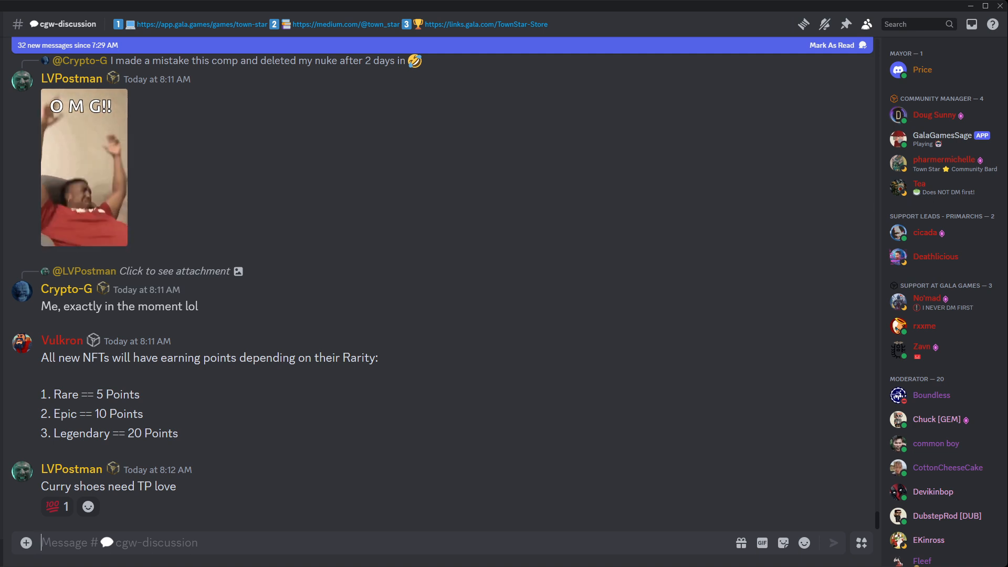
{"action": "left_click", "coordinate": [56, 507]}
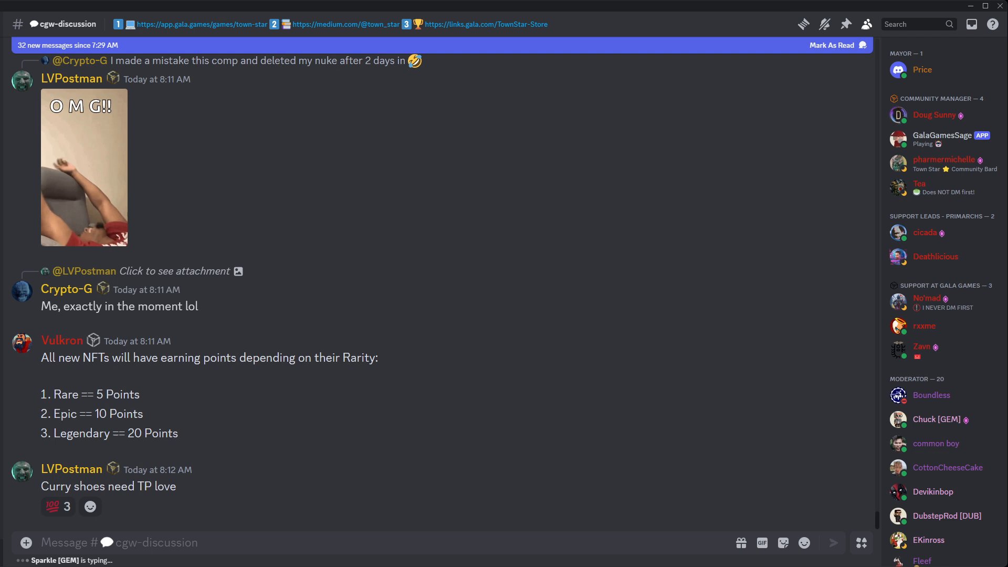
{"action": "scroll", "scroll_direction": "down", "scroll_amount": 3}
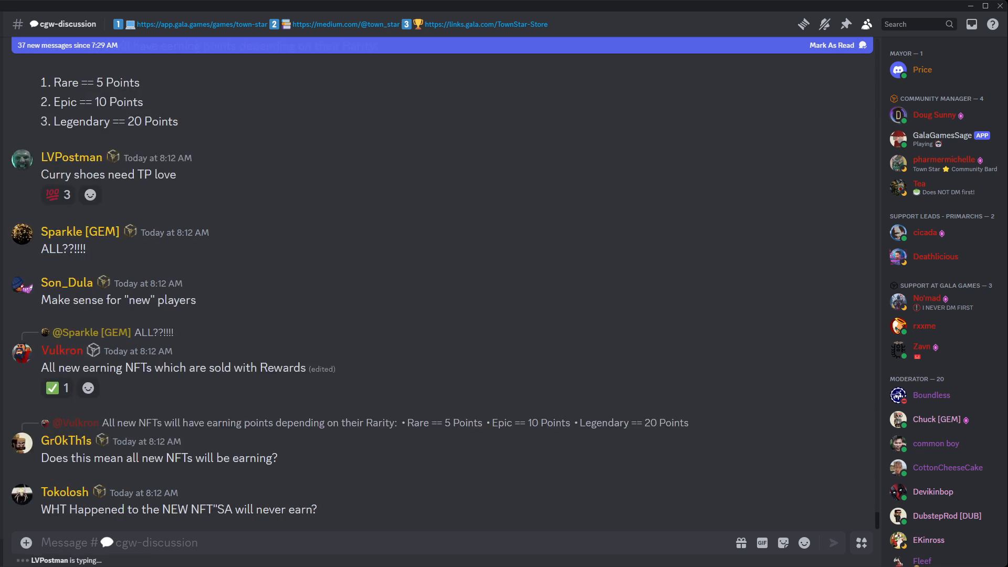
Step: Scroll to 8:14 AM, covering the Cornucopia crop-boost answer and Golden Apple Tree complaints
{"action": "scroll", "scroll_direction": "down", "scroll_amount": 3}
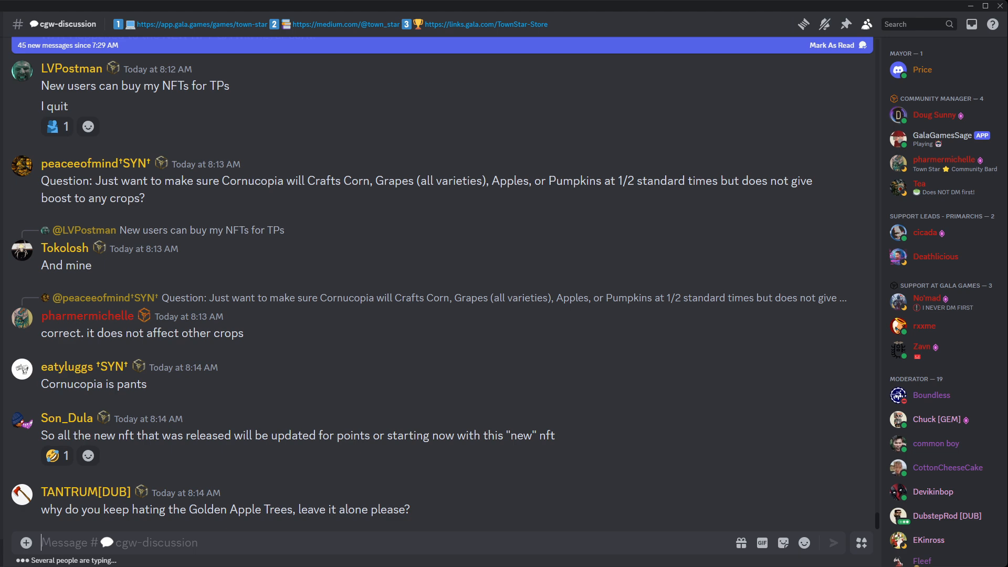
{"action": "scroll", "scroll_direction": "down", "scroll_amount": 3}
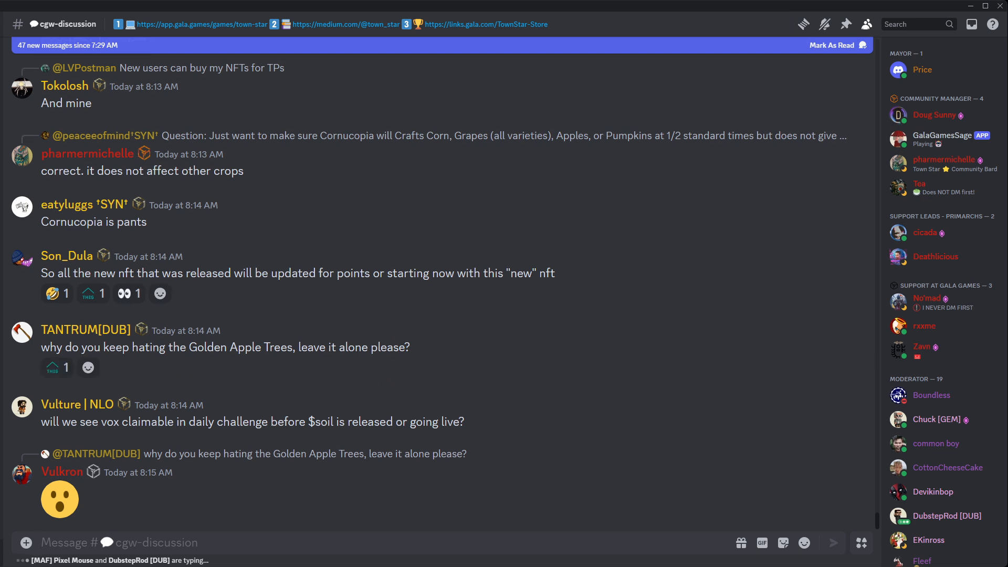
{"action": "scroll", "scroll_direction": "down", "scroll_amount": 3}
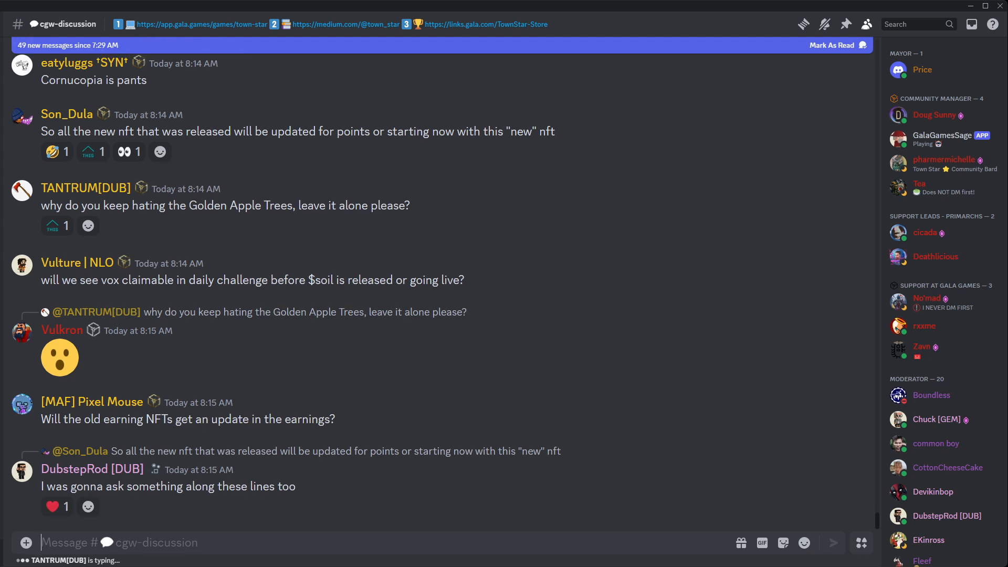
{"action": "left_click", "coordinate": [57, 507]}
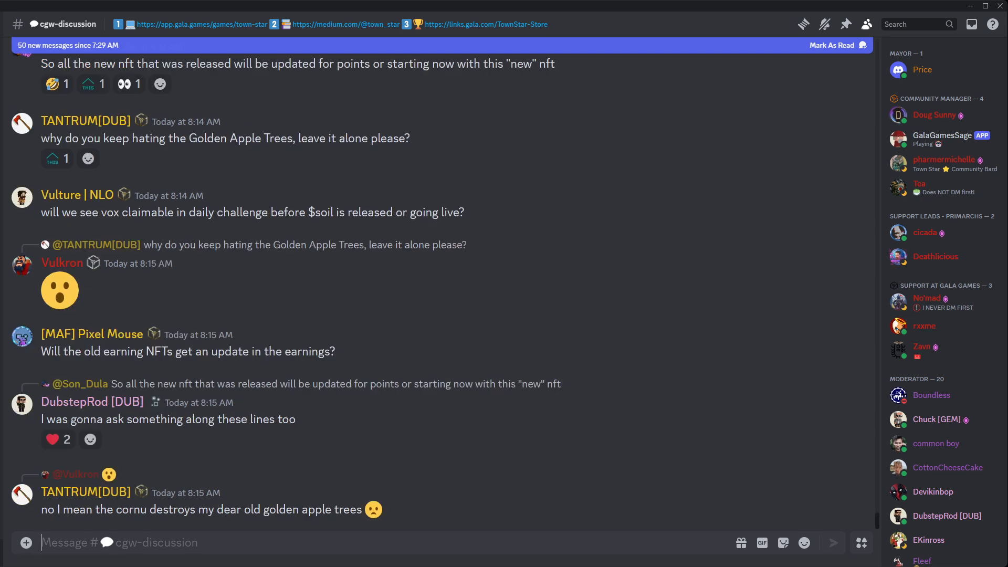
{"action": "left_click", "coordinate": [90, 439]}
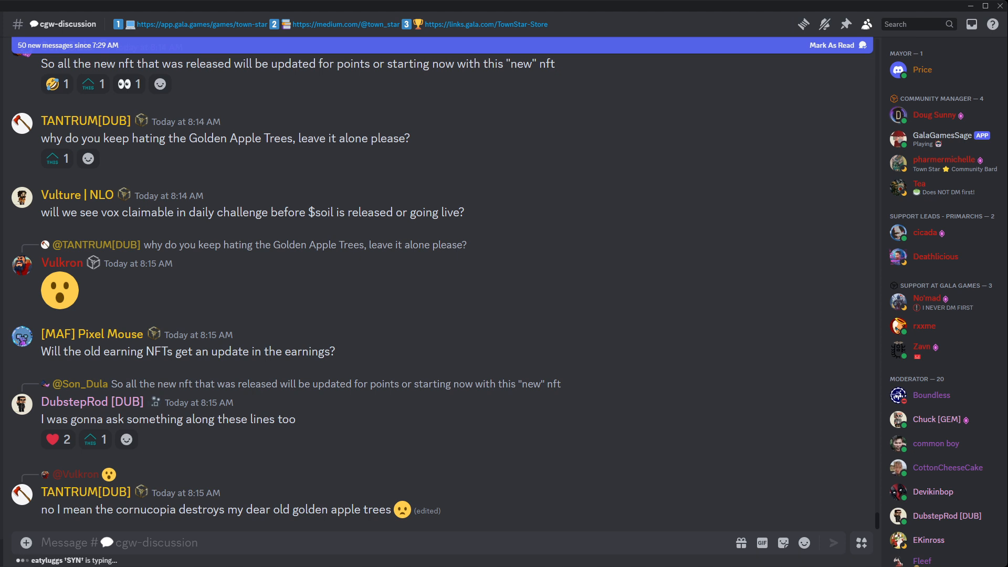
Step: Jump past the unread banner to 8:19 AM coffee meta posts and VOX rarity list question
{"action": "left_click", "coordinate": [119, 541]}
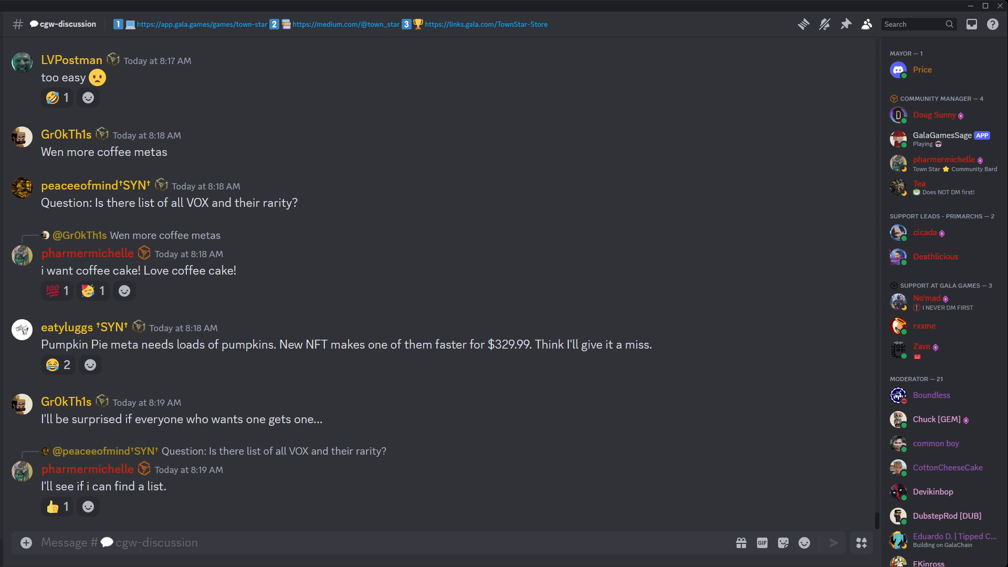
{"action": "left_click", "coordinate": [89, 506]}
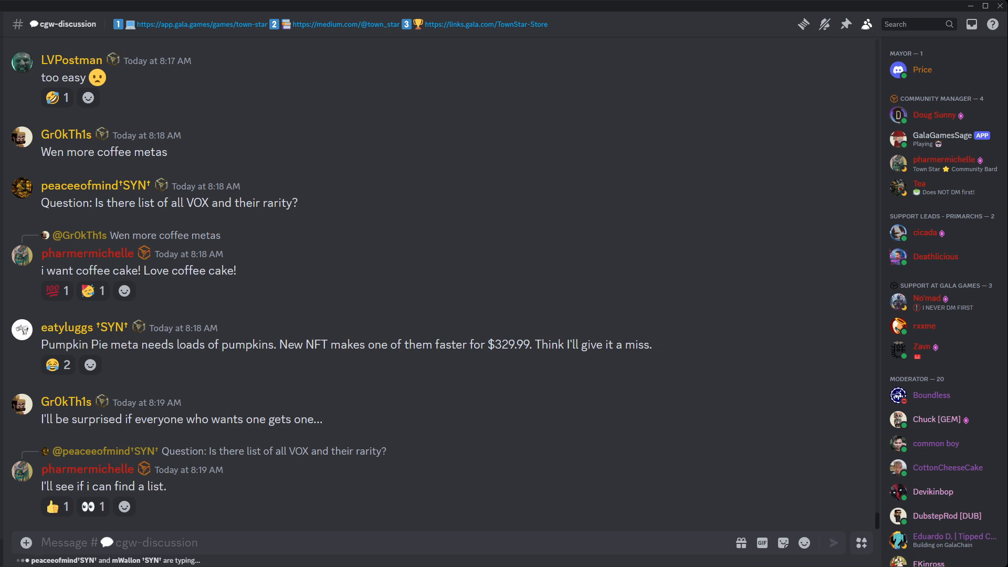
{"action": "scroll", "scroll_direction": "down", "scroll_amount": 3}
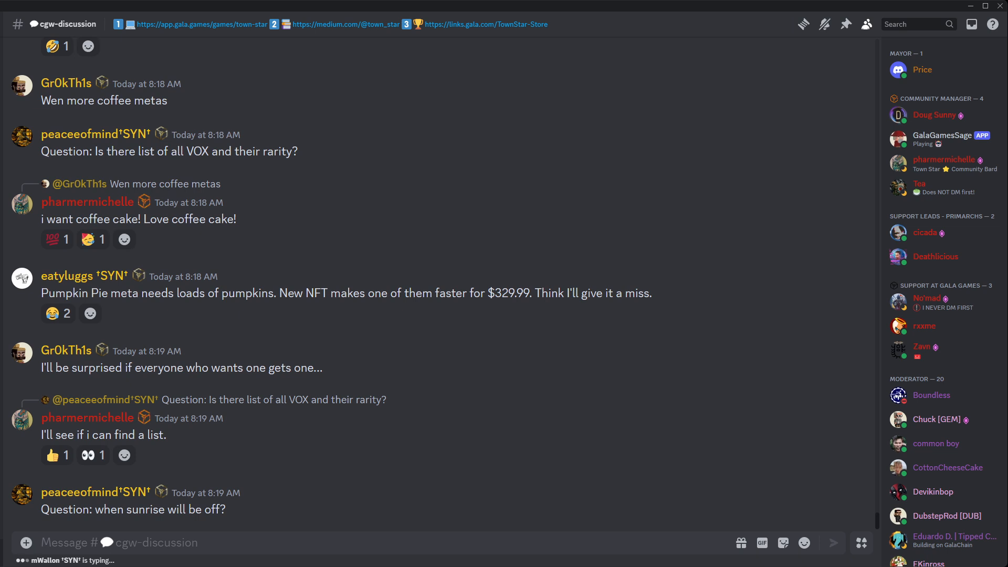